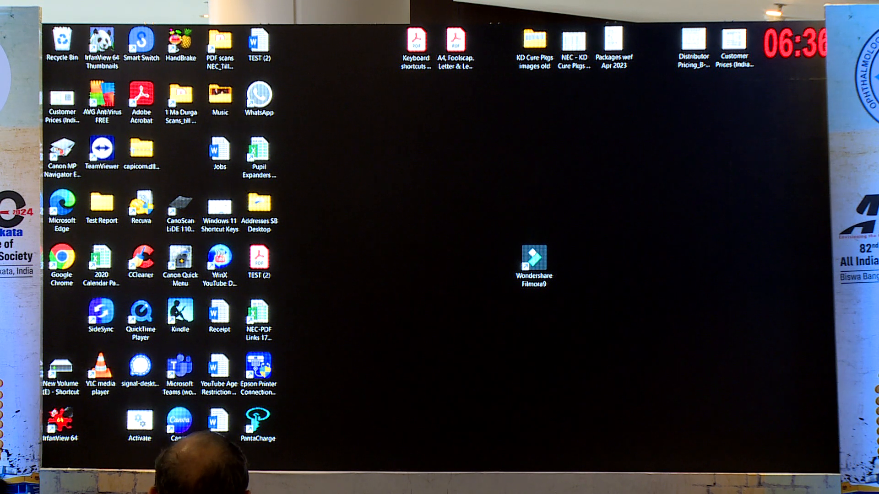
# - Launch Wondershare Filmora 9 from its desktop icon
pyautogui.doubleClick(532, 264)
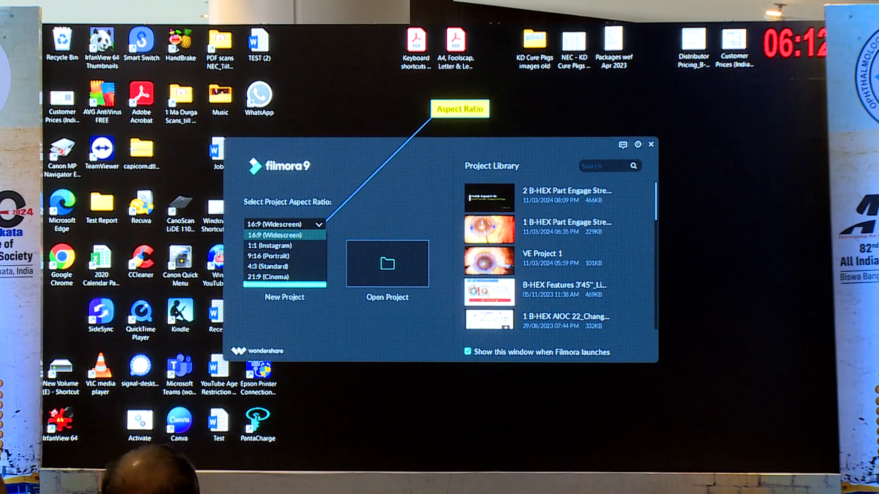
pyautogui.click(284, 297)
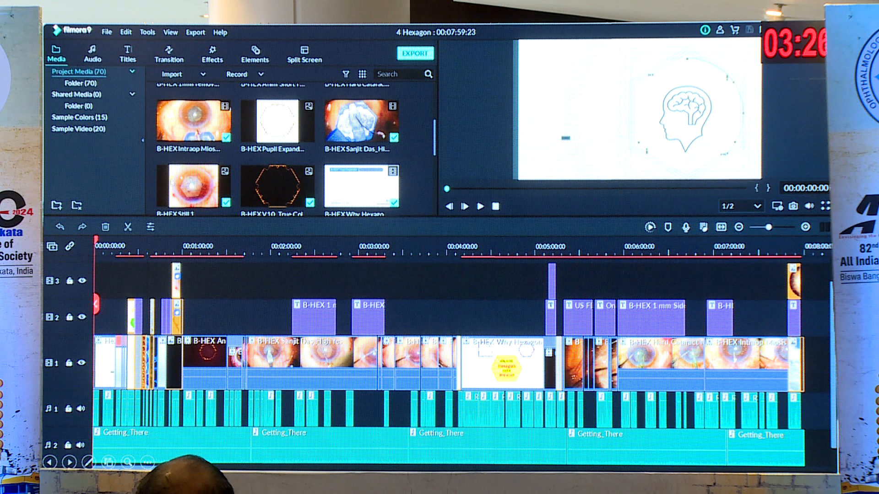
pyautogui.moveTo(157, 162)
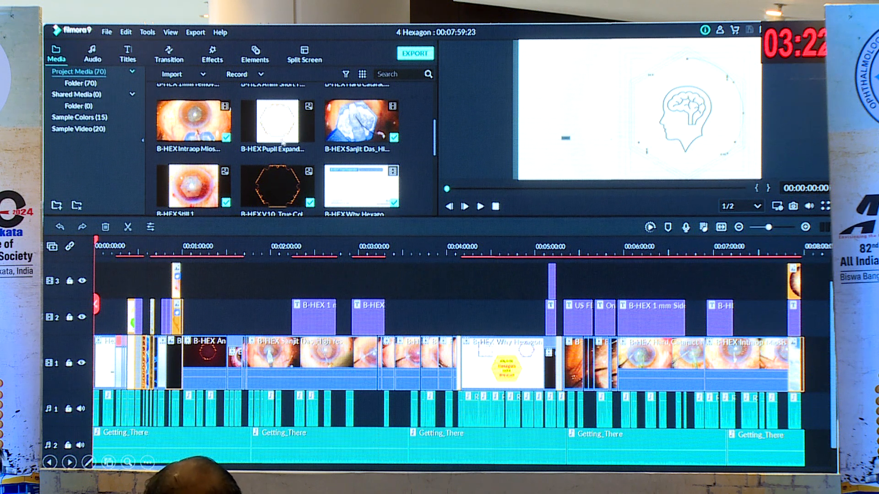
pyautogui.moveTo(283, 162)
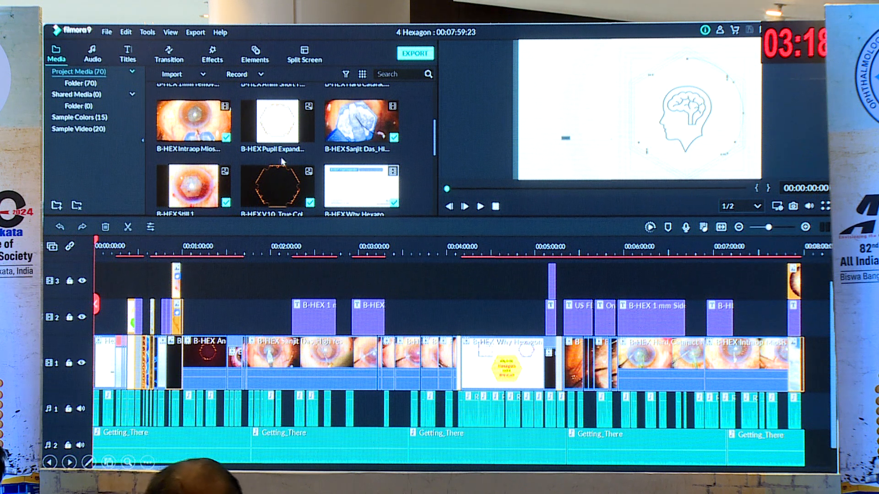
pyautogui.moveTo(231, 114)
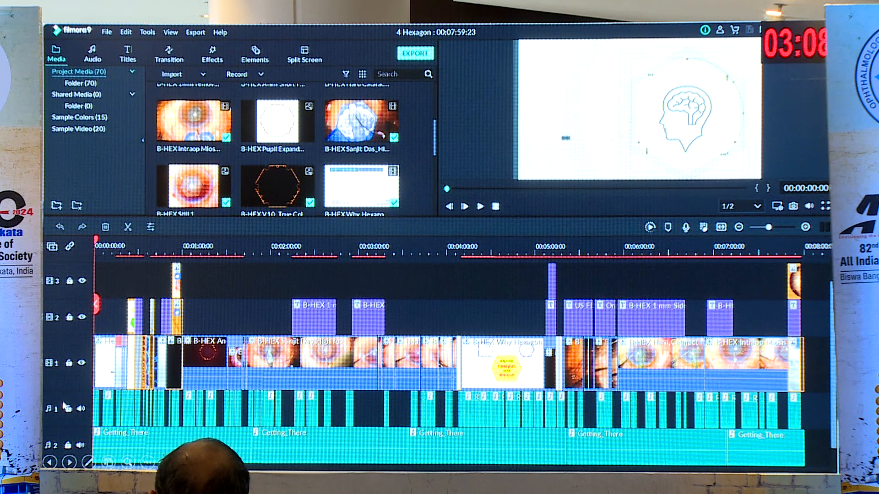
pyautogui.moveTo(77, 373)
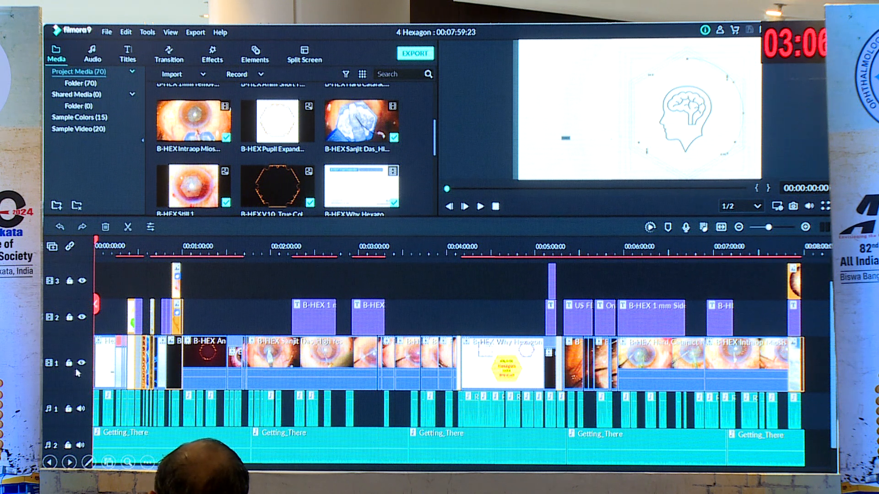
pyautogui.moveTo(98, 328)
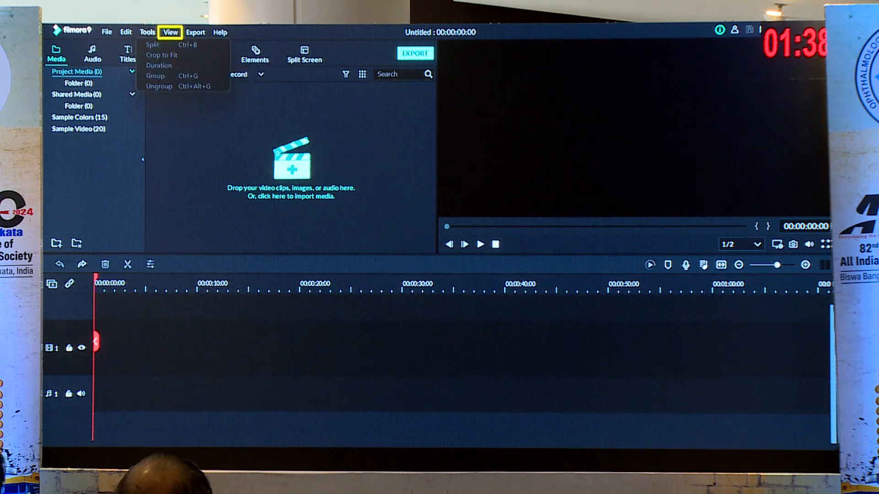
pyautogui.click(195, 32)
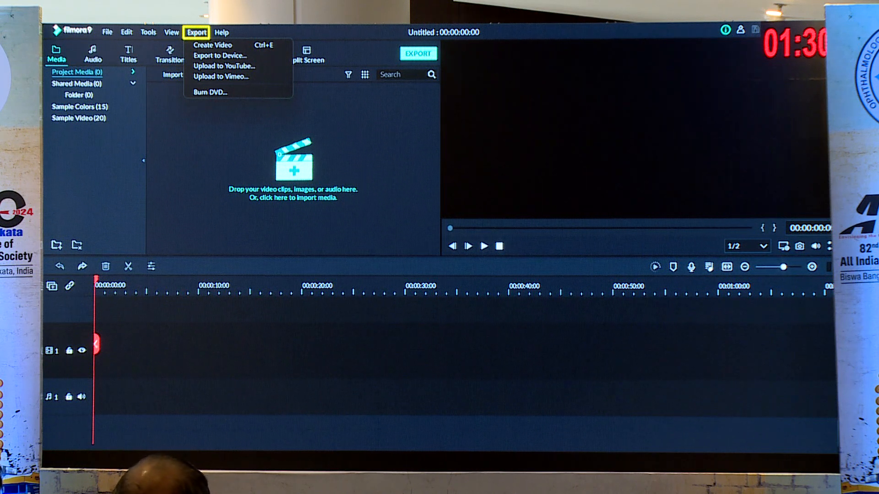
pyautogui.click(220, 32)
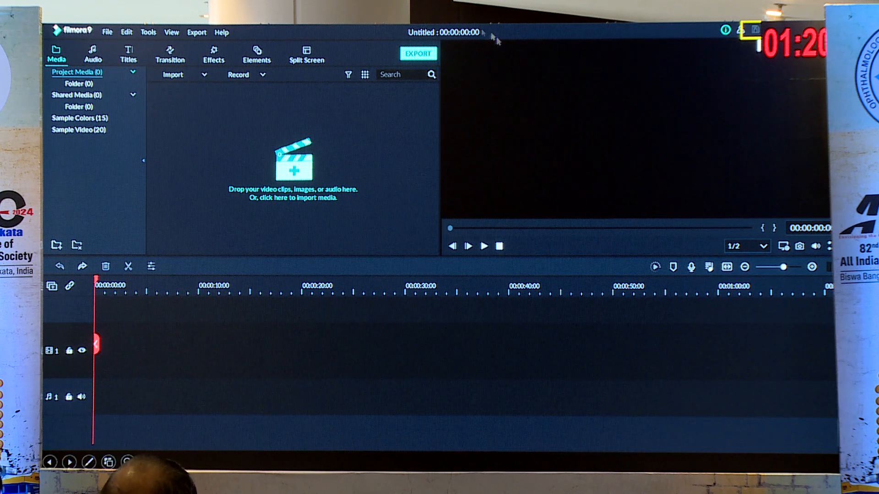
pyautogui.moveTo(645, 89)
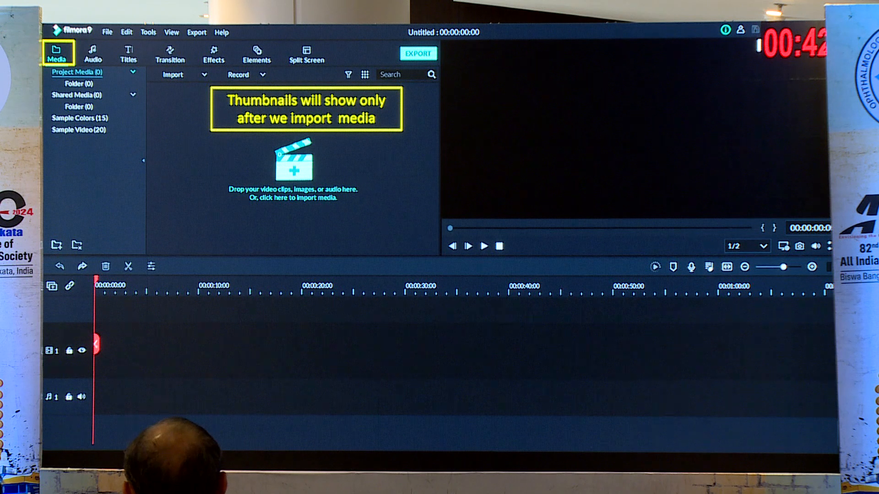
pyautogui.click(78, 118)
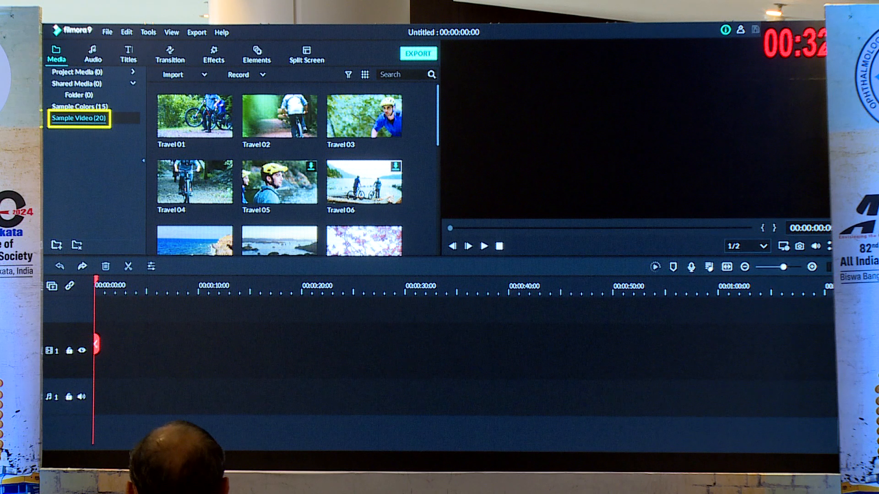
# - Browse the built-in Audio, Titles and Transition libraries in turn
pyautogui.click(92, 53)
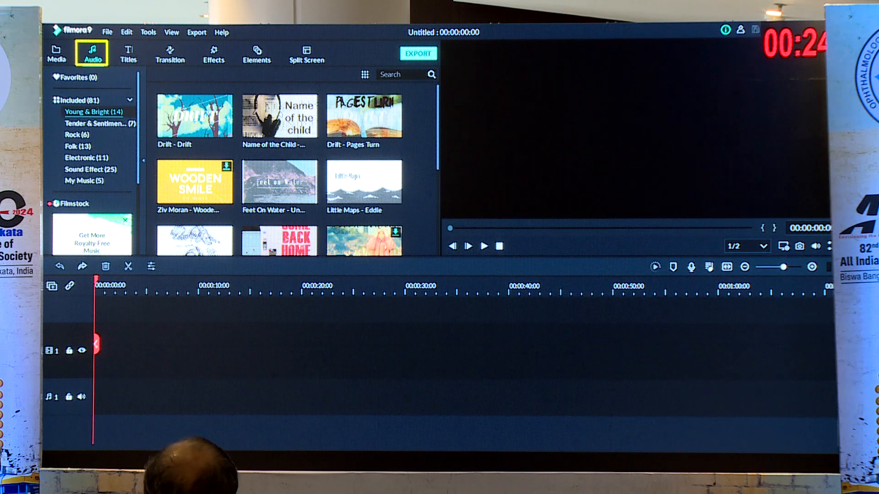
pyautogui.click(128, 54)
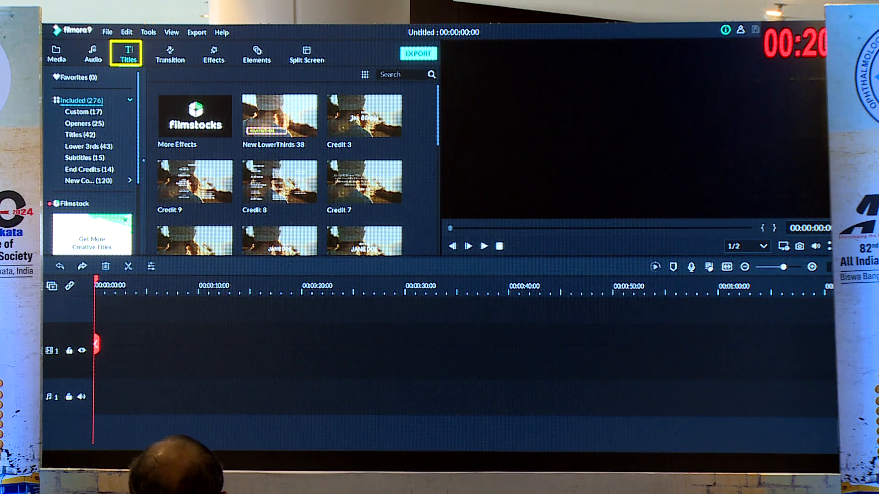
pyautogui.click(170, 55)
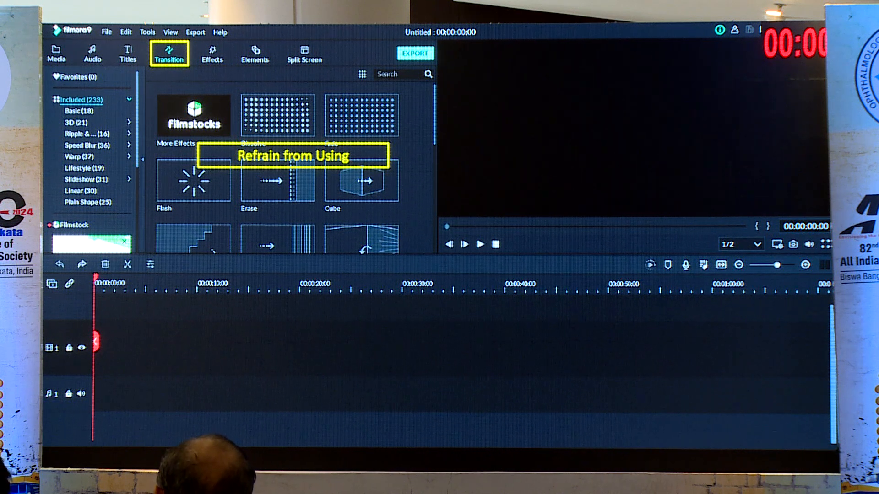
# - Browse the Effects and Split Screen libraries, then return to the Media library
pyautogui.click(212, 54)
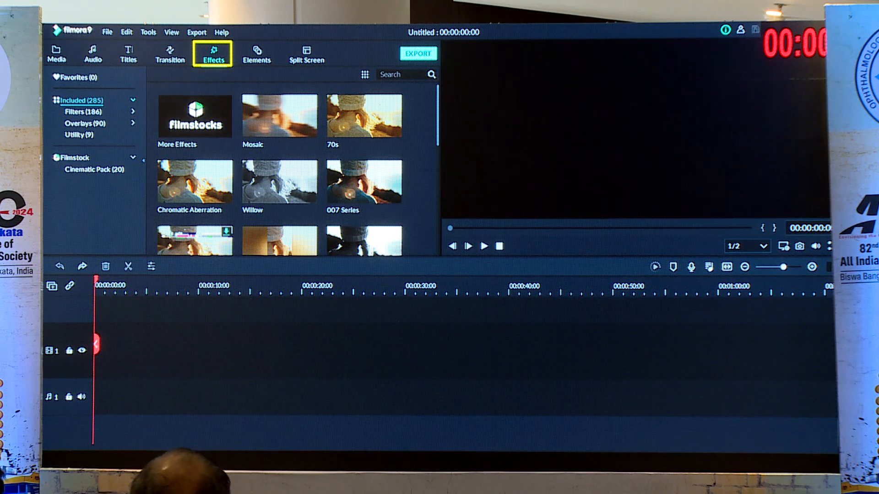
pyautogui.click(306, 53)
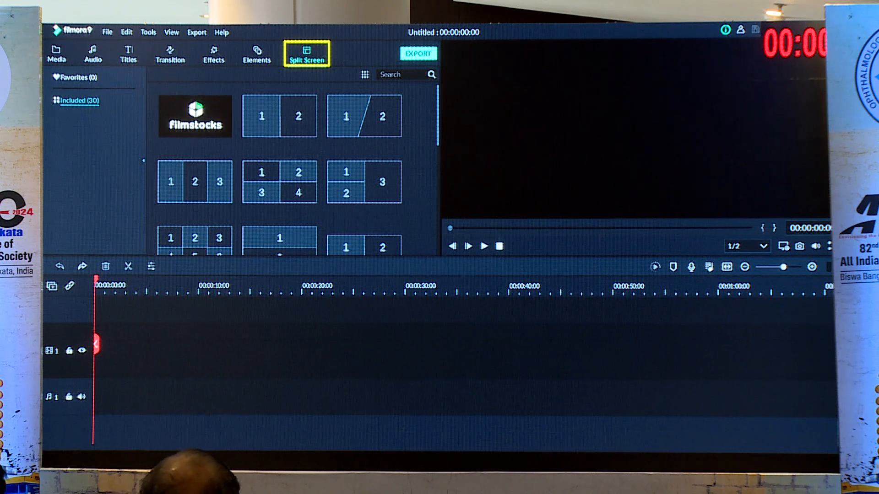
pyautogui.click(57, 54)
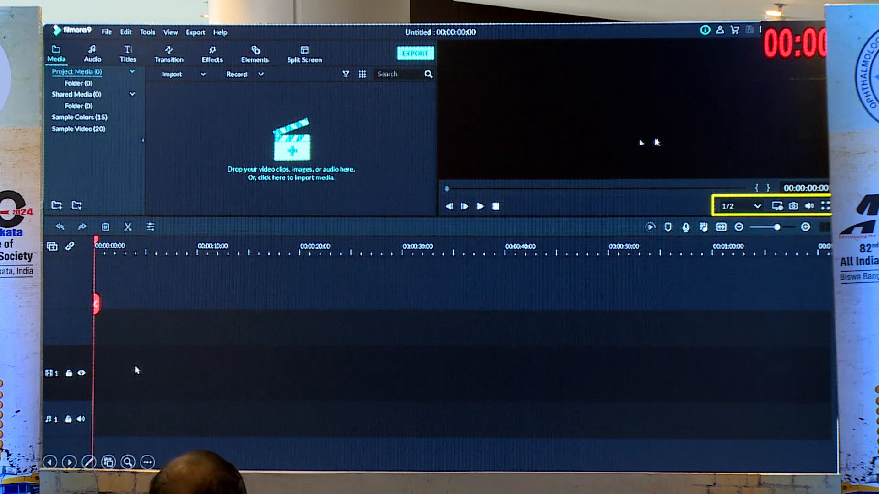
pyautogui.moveTo(740, 199)
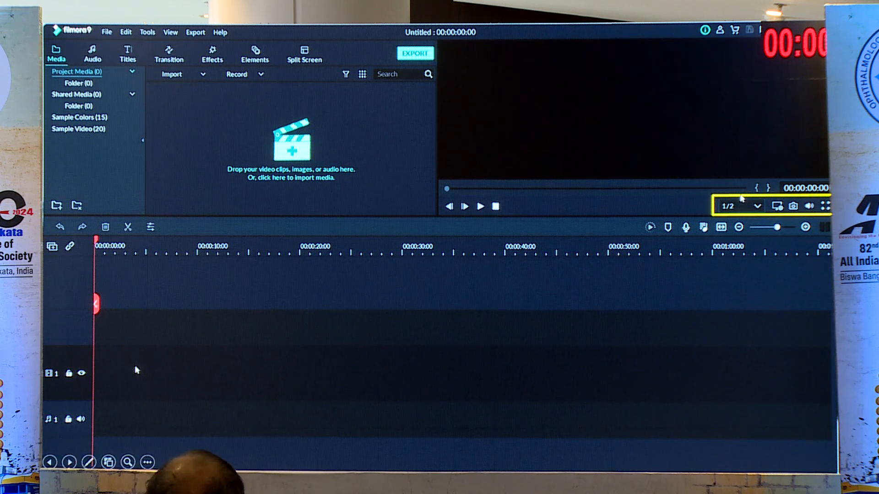
pyautogui.moveTo(666, 178)
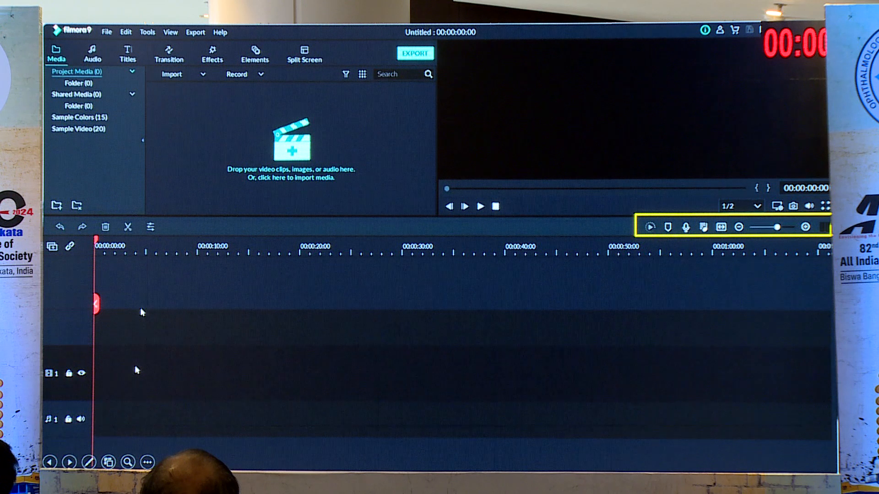
pyautogui.moveTo(703, 242)
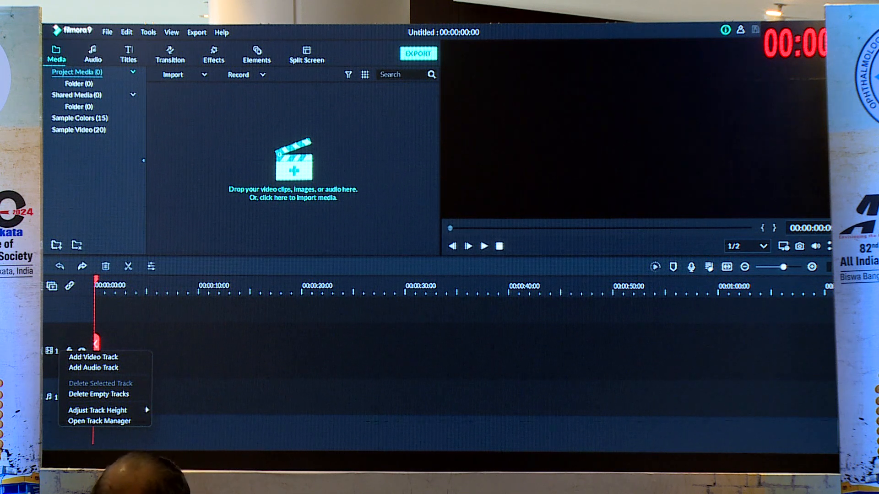
pyautogui.moveTo(528, 236)
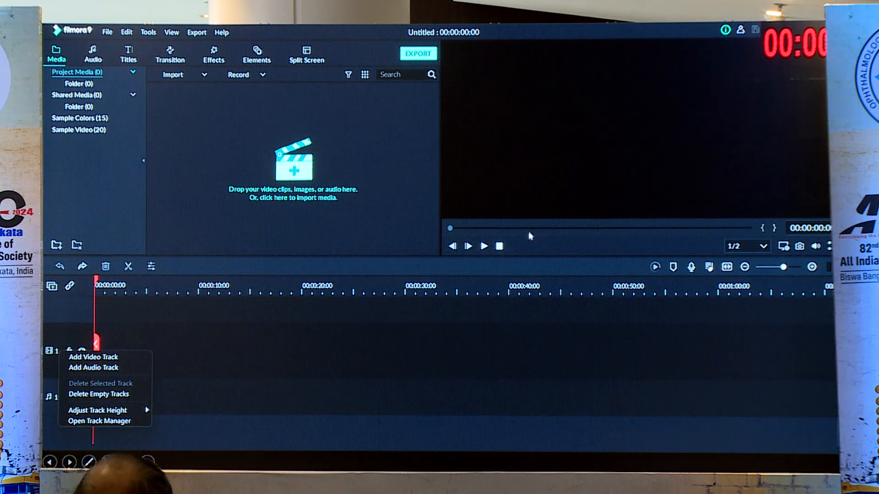
pyautogui.moveTo(511, 183)
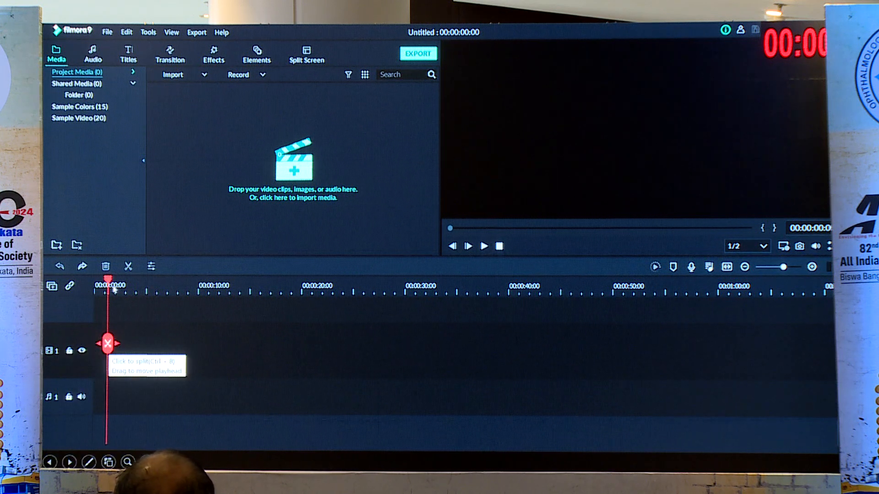
pyautogui.moveTo(715, 346)
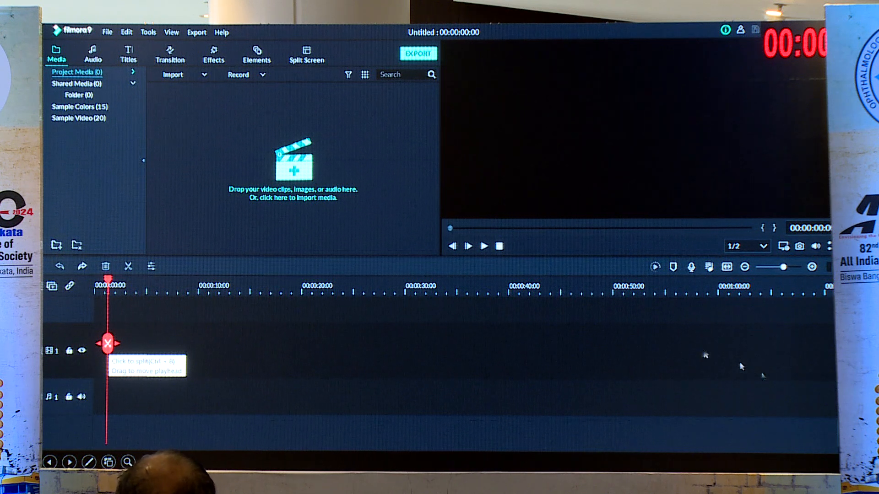
pyautogui.moveTo(51, 412)
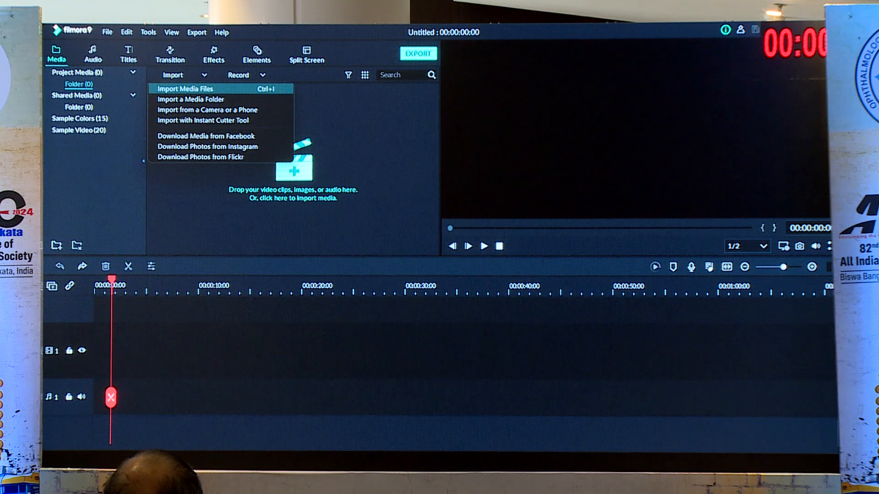
# - Import clip P1022086 and save the project as '1 Pup Stretch Part Engaged B-HEX_Proj'
pyautogui.click(185, 88)
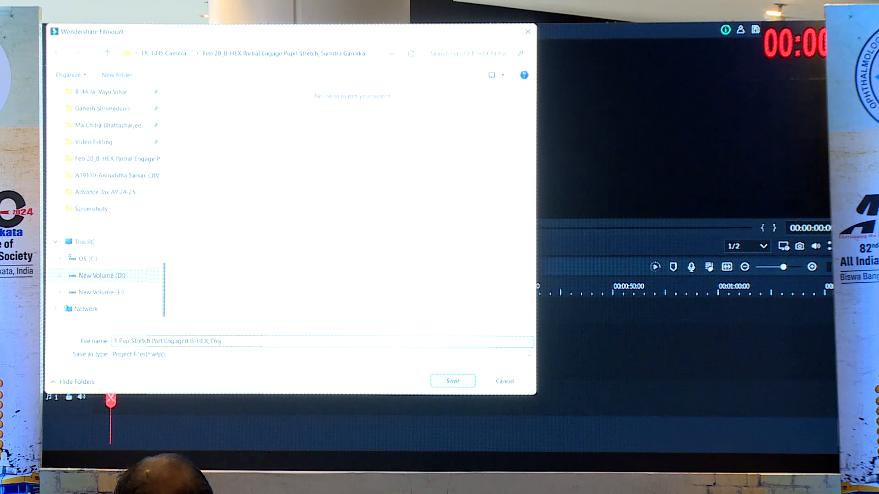
pyautogui.click(452, 381)
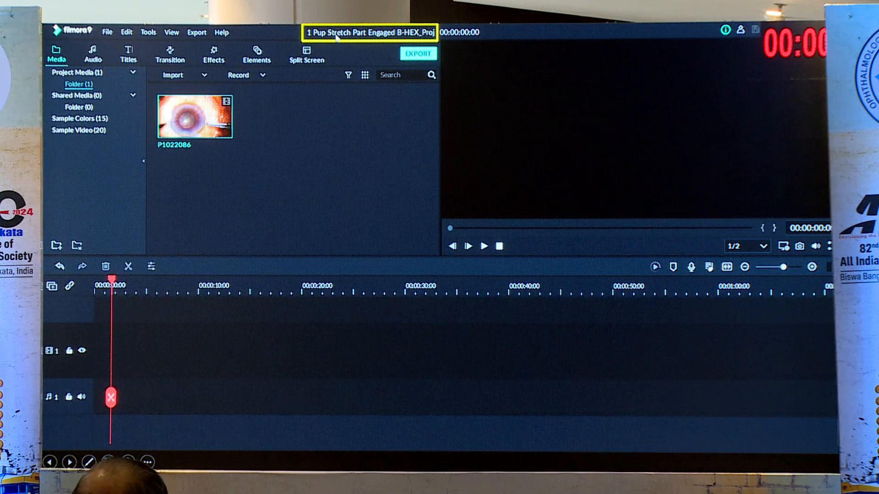
pyautogui.moveTo(337, 122)
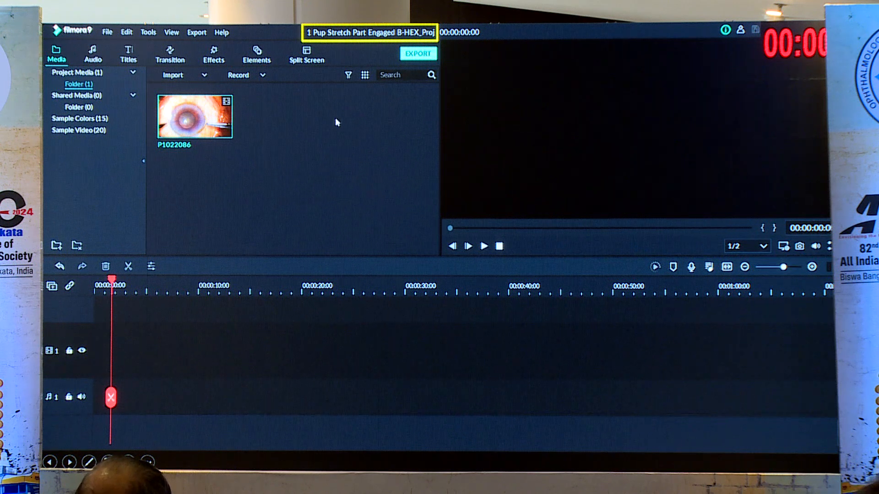
# - Preview clip P1022086, drag it onto the video track and play the timeline
pyautogui.click(482, 246)
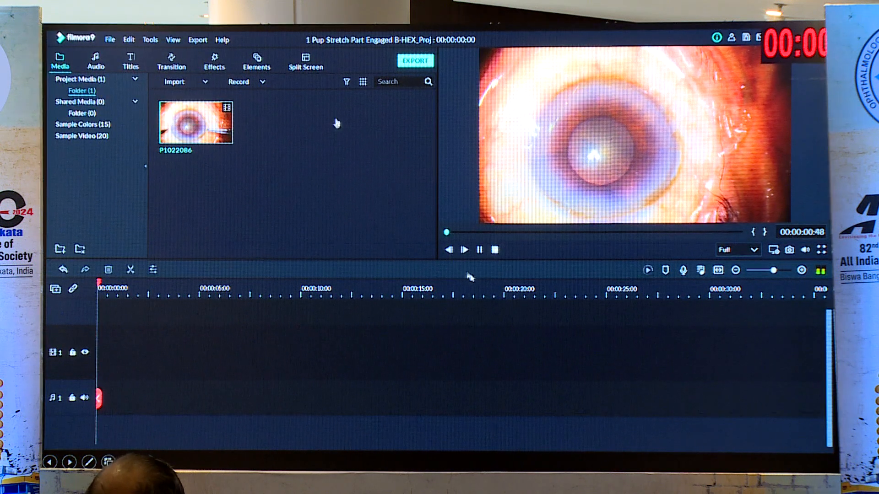
pyautogui.moveTo(194, 122); pyautogui.dragTo(448, 325)
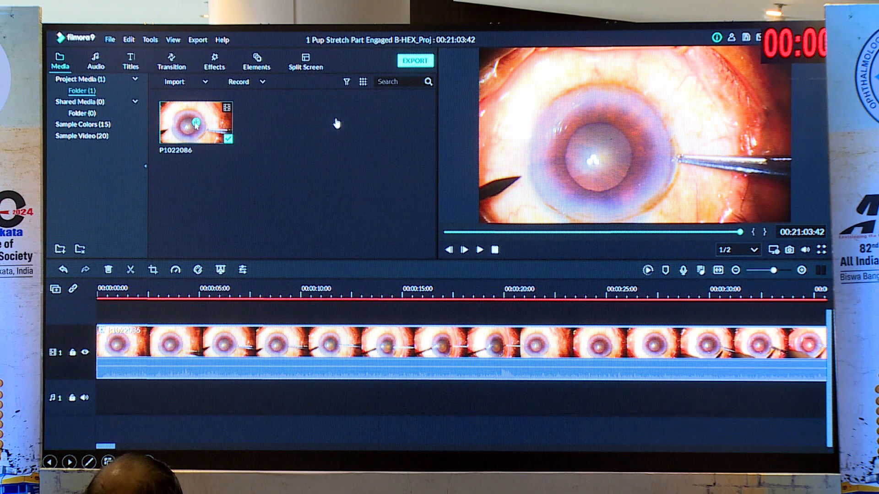
pyautogui.click(479, 249)
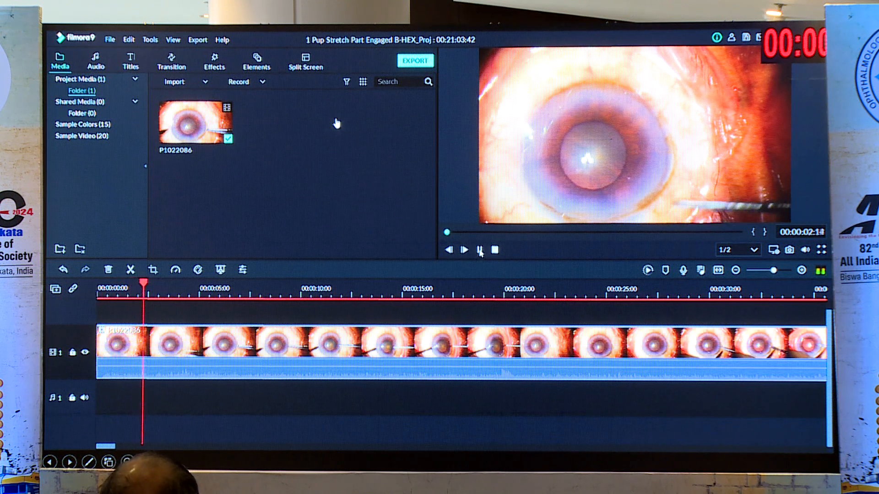
pyautogui.rightClick(190, 345)
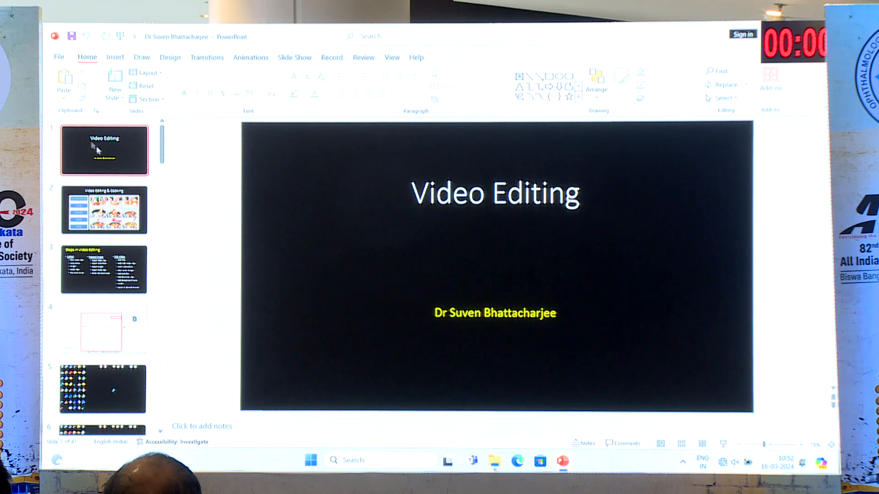
pyautogui.moveTo(180, 167)
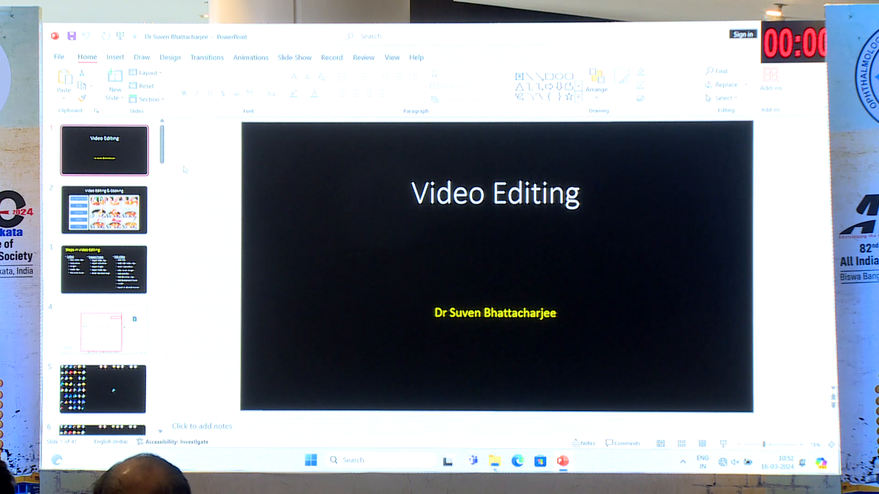
# - Scroll the PowerPoint thumbnails, play slide 41's screen recording, then show slide 40
pyautogui.scroll(-3)
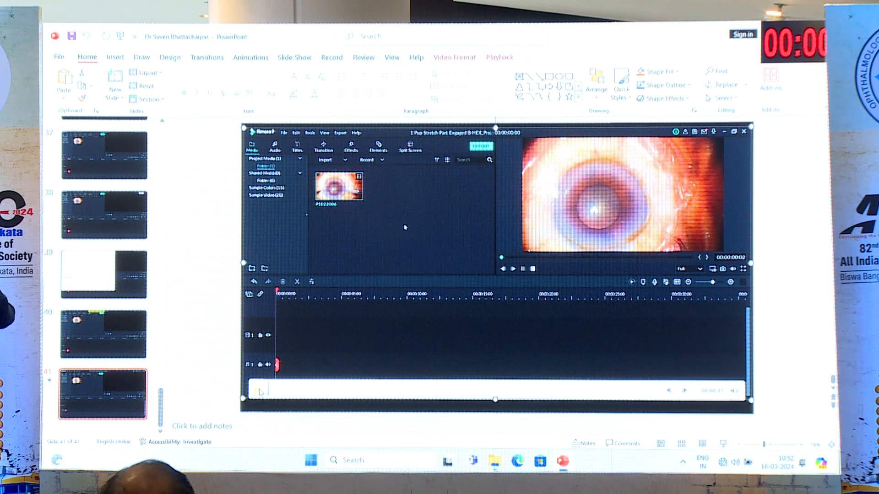
pyautogui.click(512, 269)
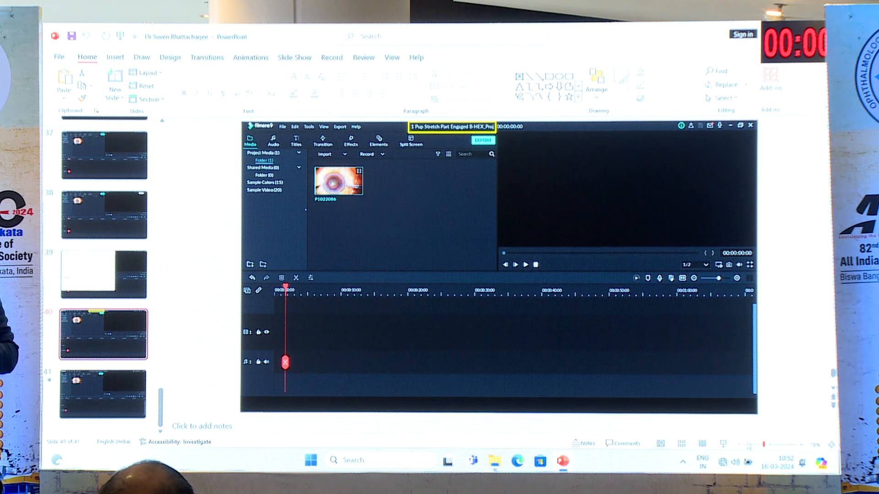
pyautogui.click(740, 126)
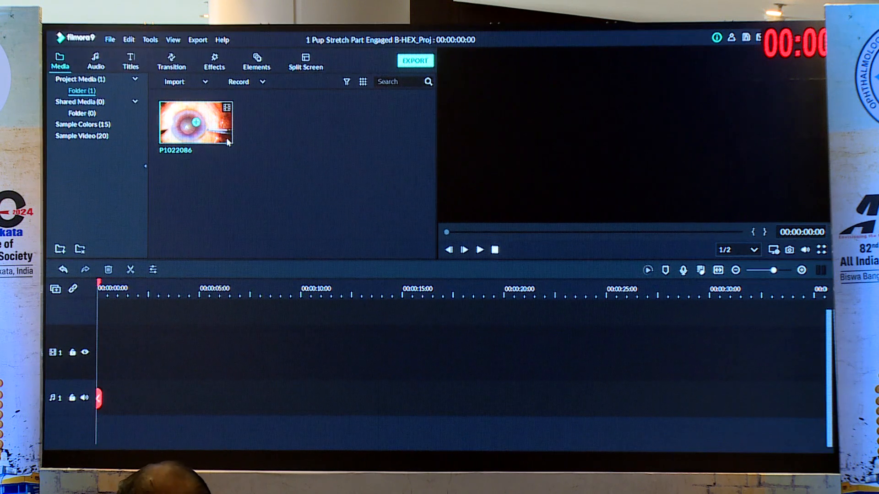
# - Add P1022086 to the timeline, play it, and detach its audio onto a separate track
pyautogui.click(480, 250)
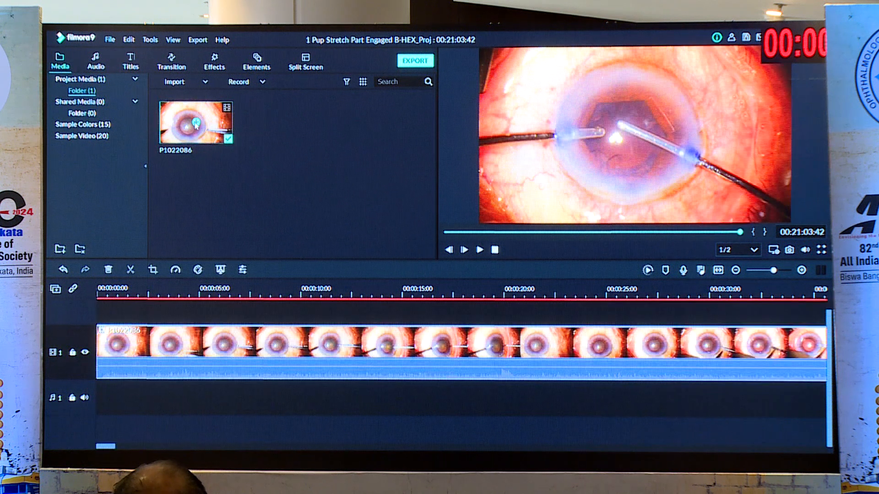
pyautogui.click(479, 249)
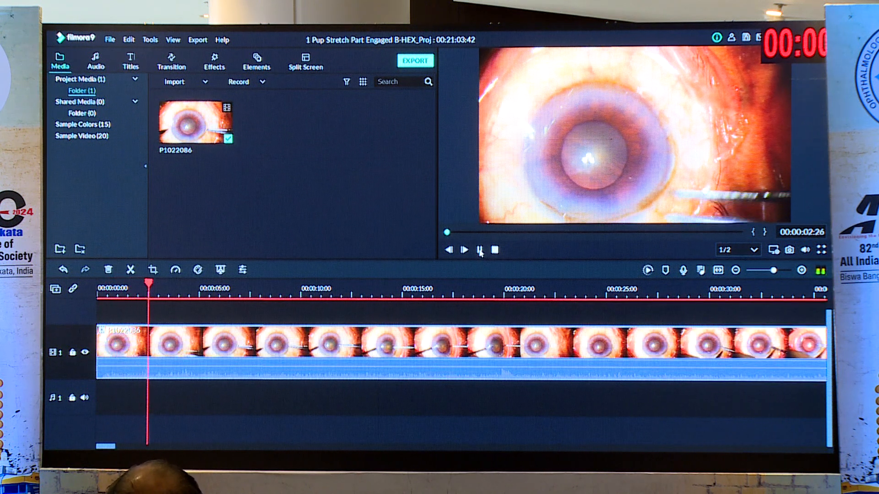
pyautogui.rightClick(190, 336)
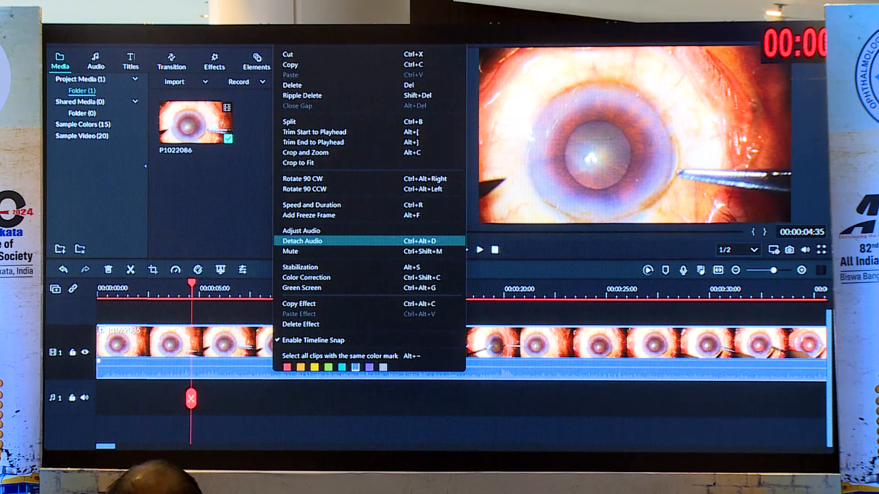
pyautogui.click(301, 241)
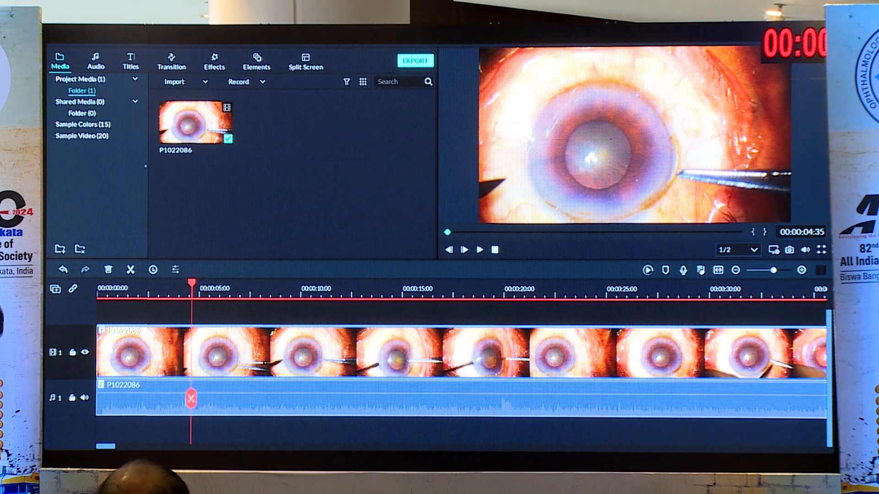
pyautogui.rightClick(253, 348)
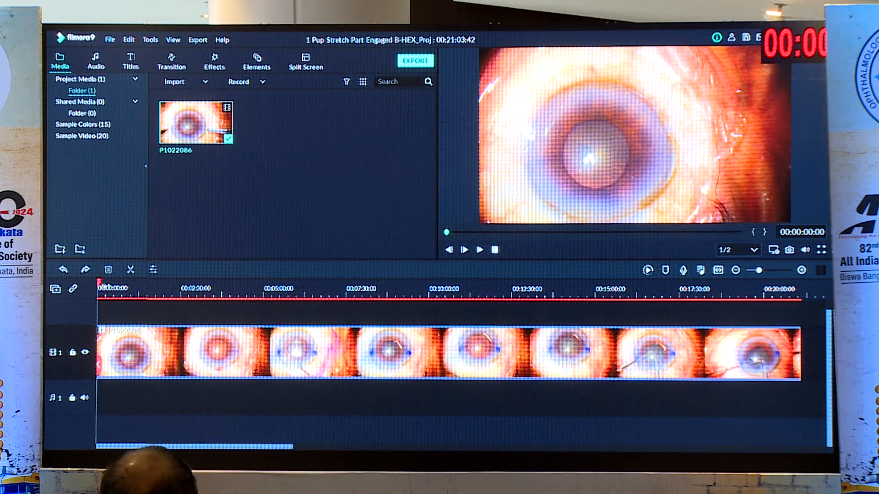
pyautogui.click(355, 287)
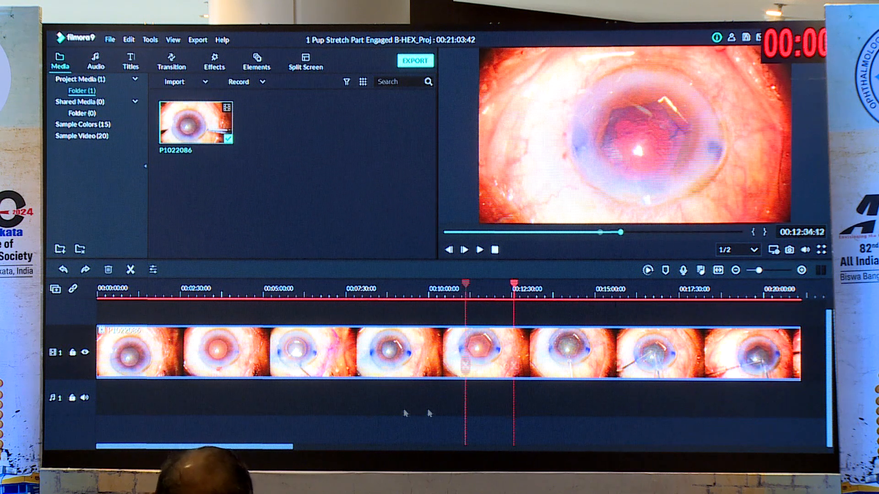
pyautogui.click(77, 124)
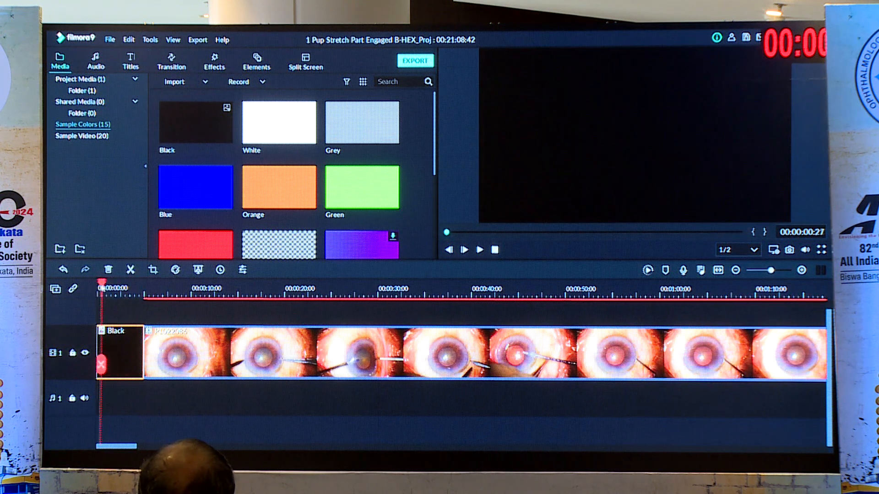
# - Add the Title 39 template from the Titles library and open it for editing
pyautogui.click(130, 60)
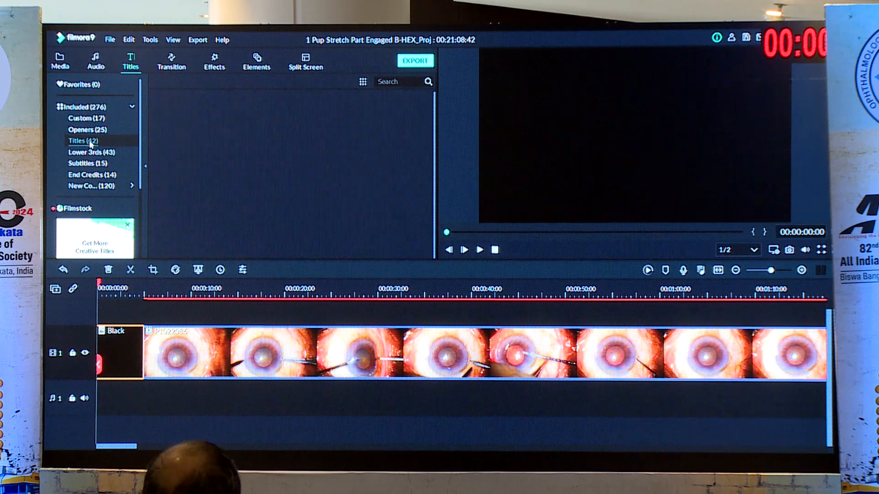
pyautogui.click(83, 141)
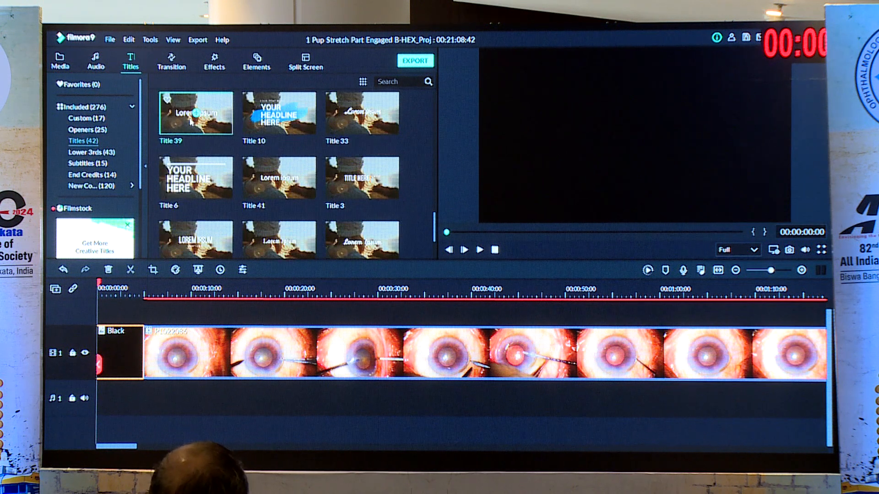
pyautogui.doubleClick(195, 113)
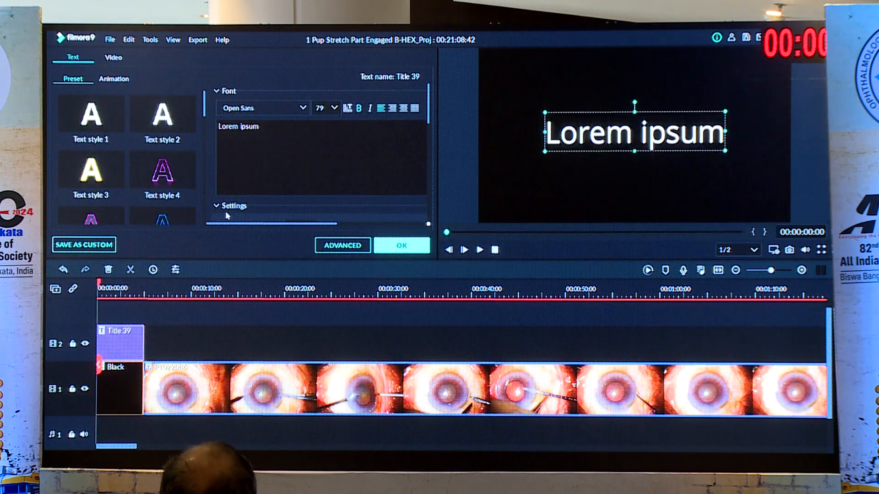
# - Type the title text 'Pupil Stretching in Partially Engaged B-HEX'
pyautogui.write('Pupil Stretching')
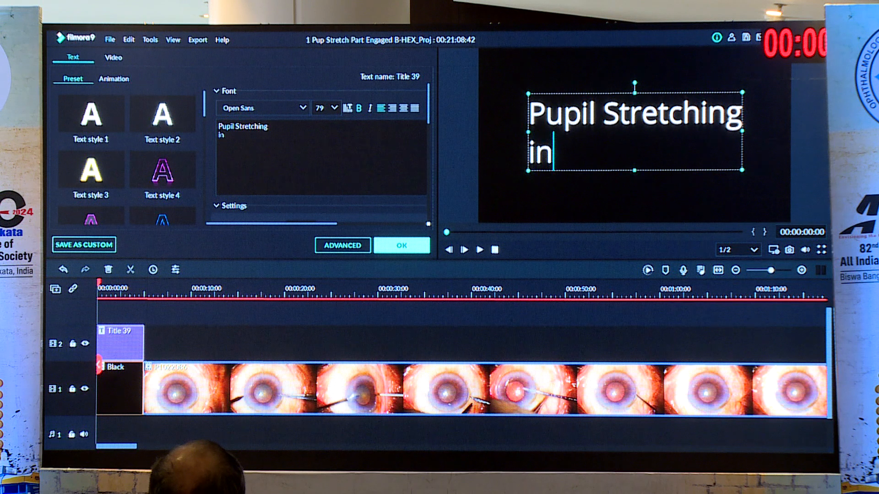
pyautogui.write('Partiall')
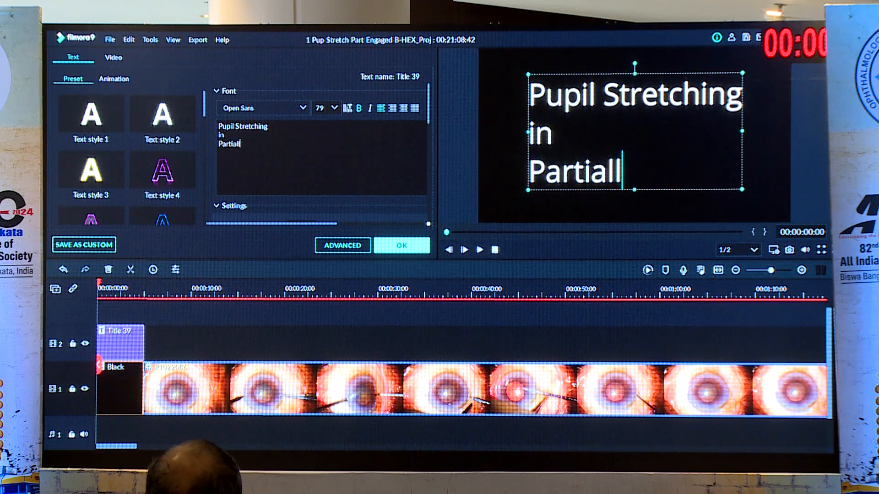
pyautogui.write('y Engaged B')
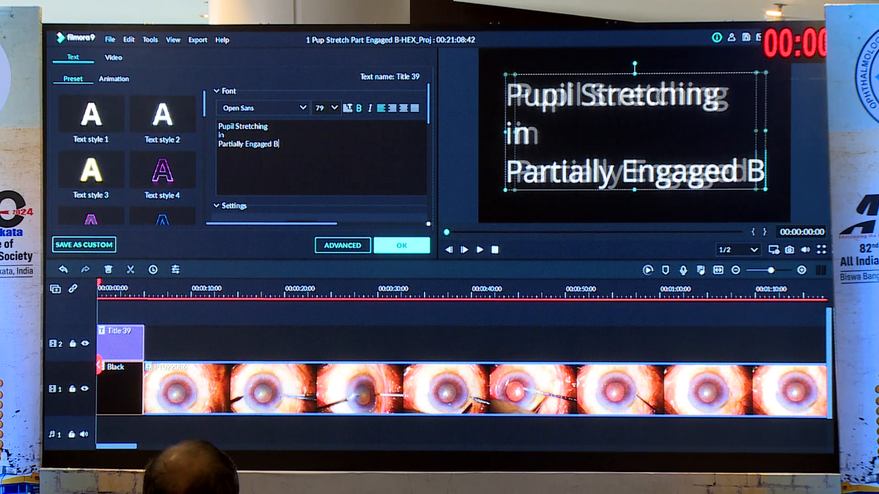
pyautogui.write('-HEX')
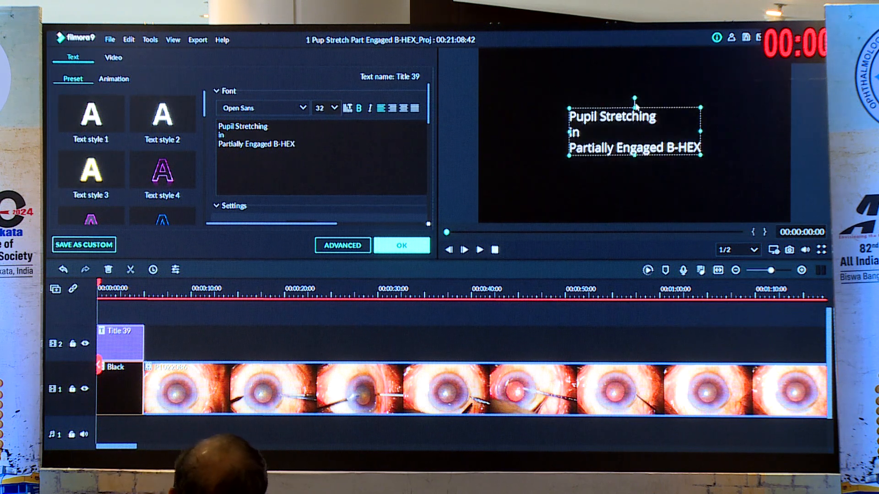
# - Confirm the title, then scrub the surgery clip to just before 1:49 for trimming
pyautogui.click(397, 108)
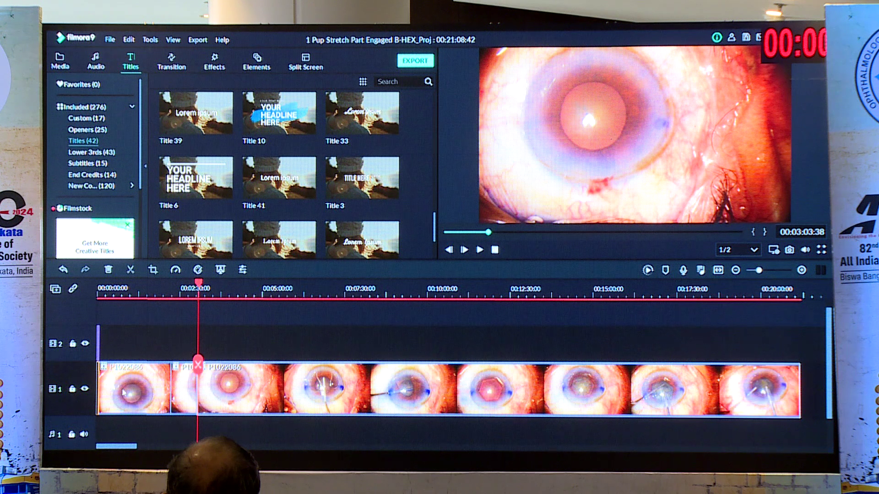
pyautogui.rightClick(130, 384)
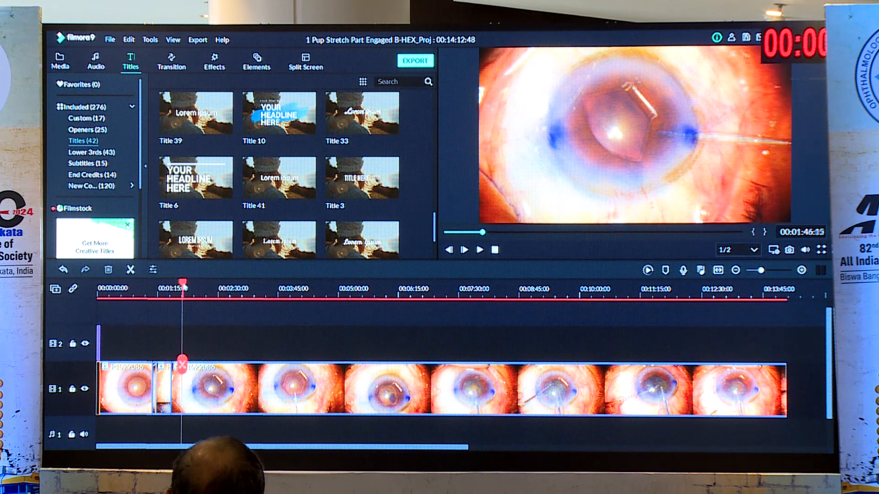
pyautogui.moveTo(182, 280); pyautogui.dragTo(197, 280)
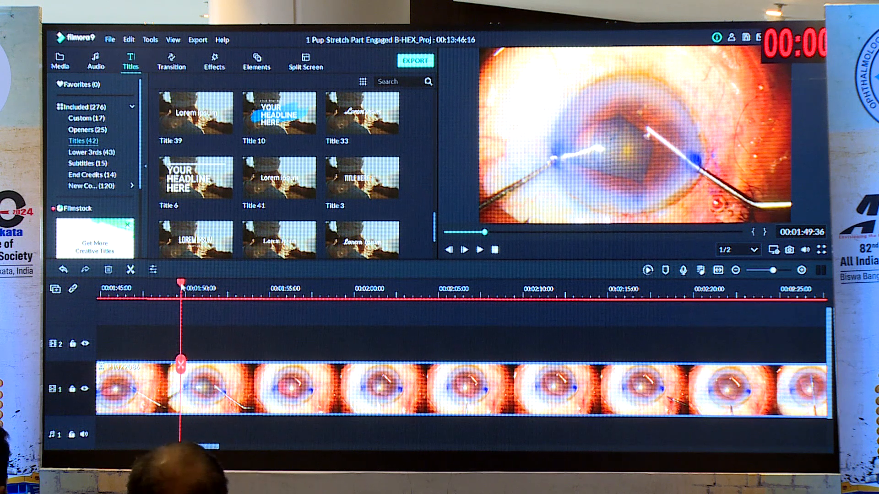
pyautogui.moveTo(181, 280); pyautogui.dragTo(144, 280)
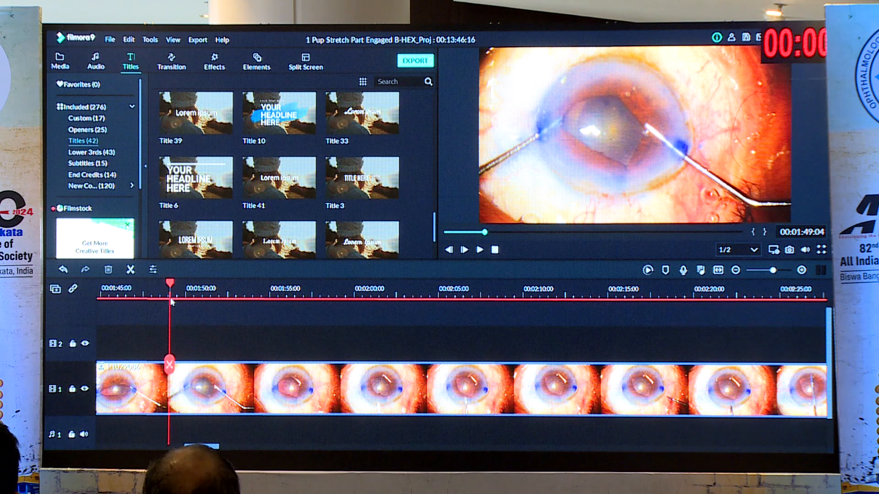
pyautogui.moveTo(169, 282); pyautogui.dragTo(126, 282)
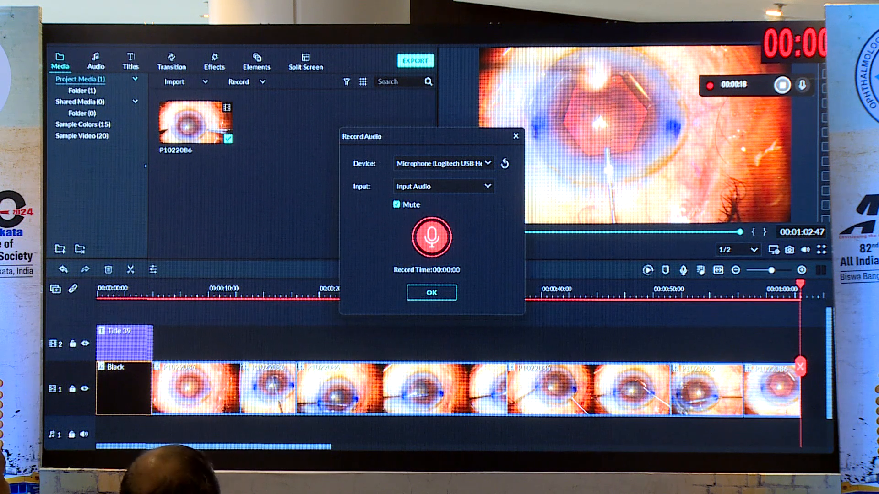
# - Finish the voiceover recording and preview the video with voiceover from the beginning
pyautogui.click(431, 292)
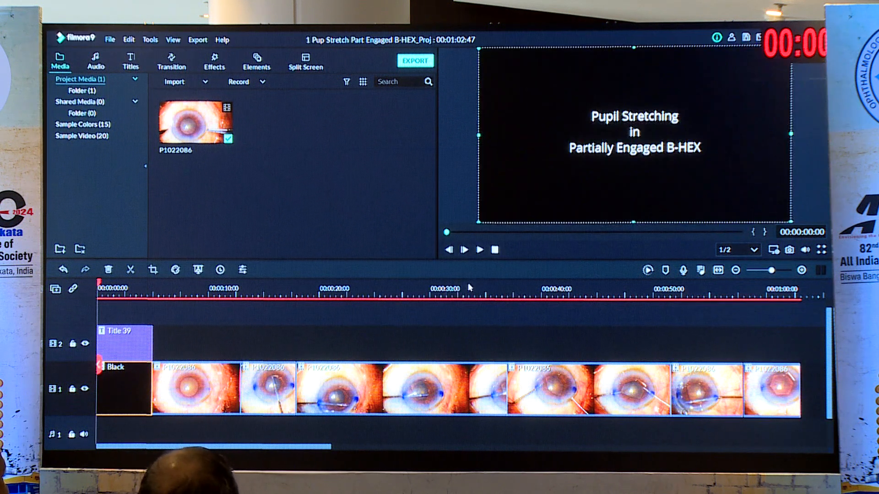
pyautogui.click(463, 249)
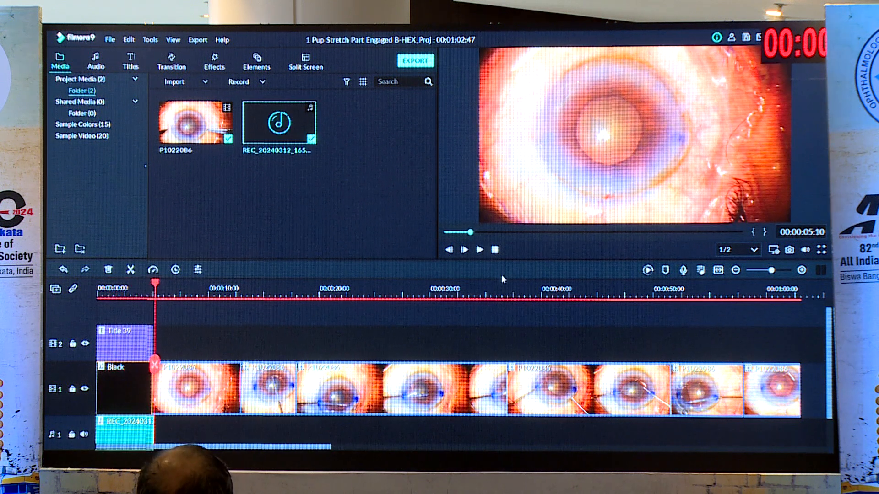
pyautogui.click(463, 250)
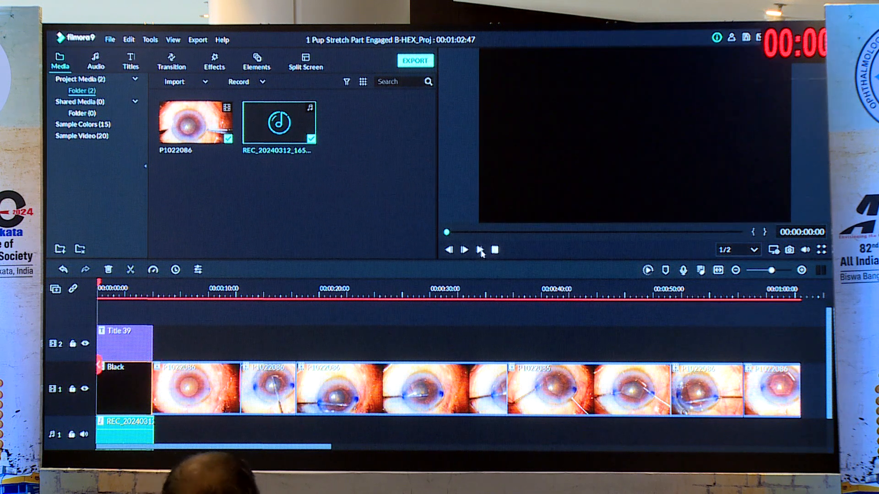
pyautogui.click(463, 250)
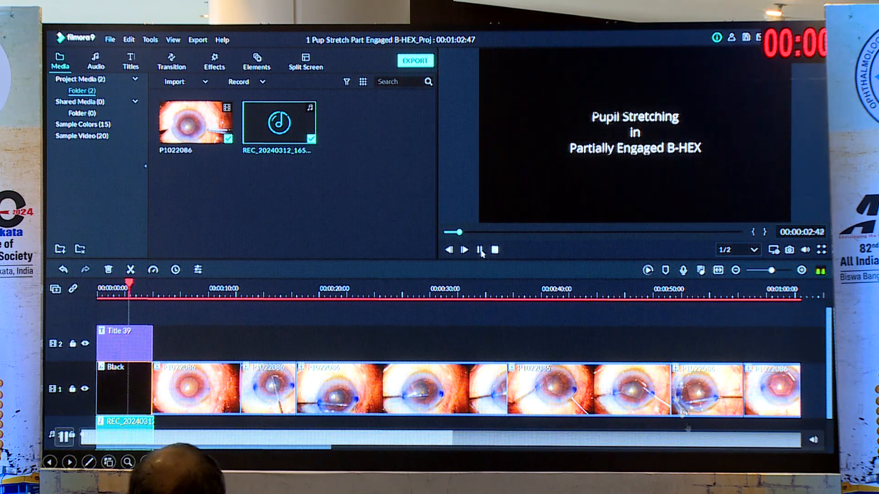
pyautogui.click(480, 250)
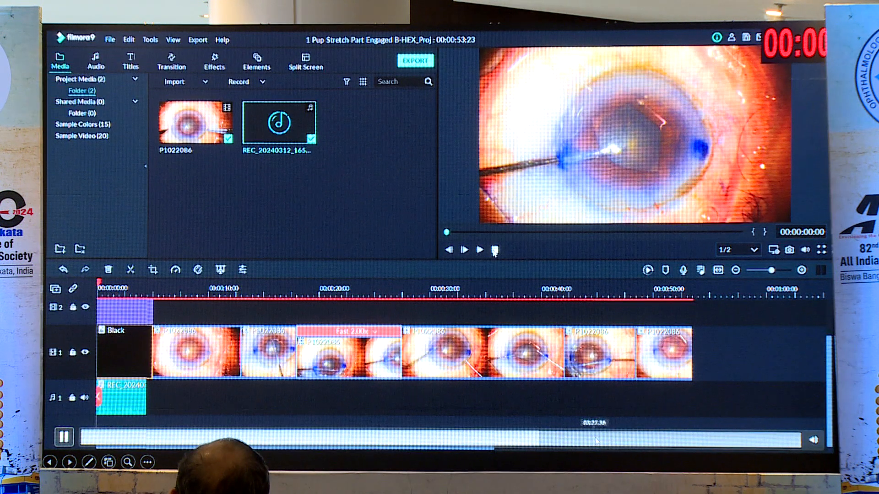
# - Add Getting_There from My Music as background music, preview it, and export as MP4
pyautogui.click(95, 61)
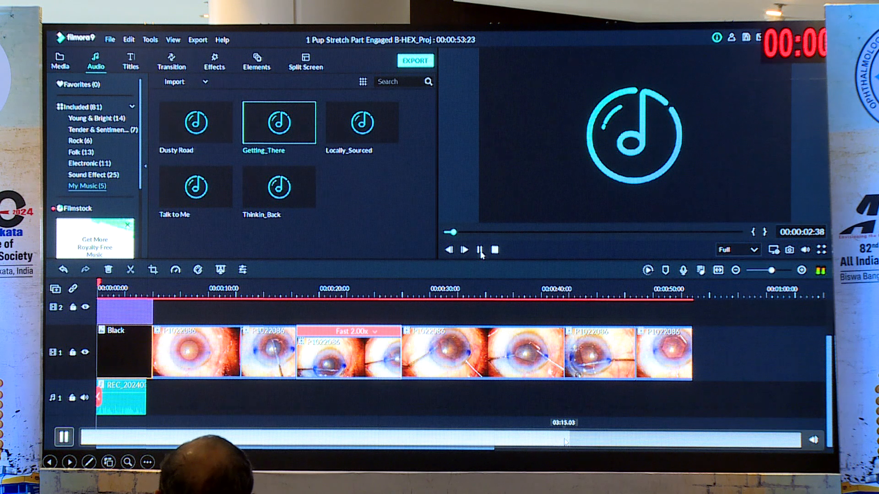
pyautogui.click(480, 249)
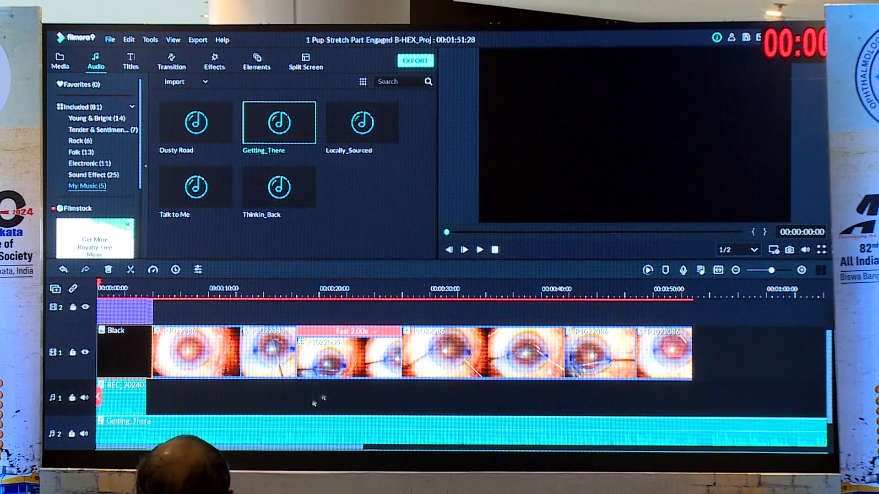
pyautogui.moveTo(493, 409)
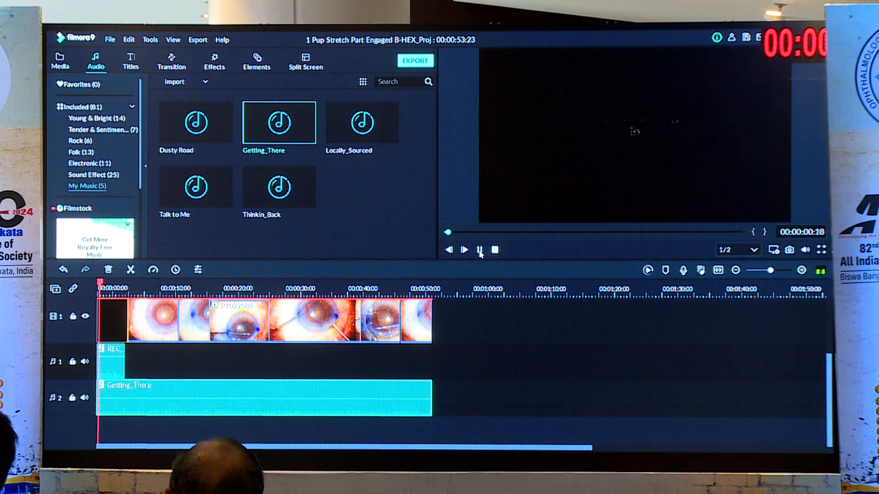
pyautogui.click(464, 249)
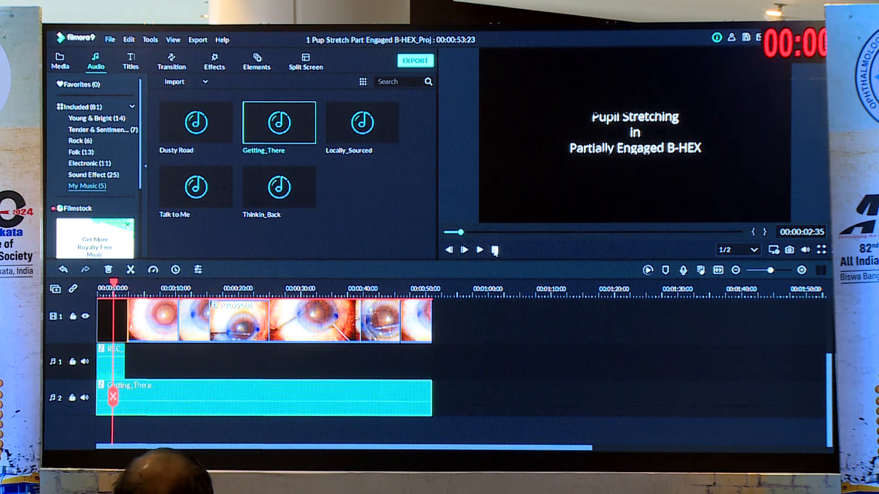
pyautogui.click(479, 250)
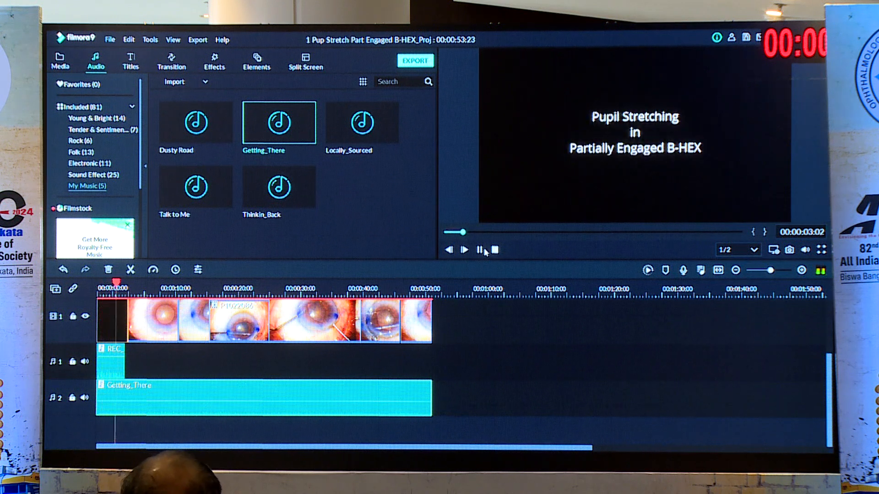
pyautogui.click(414, 61)
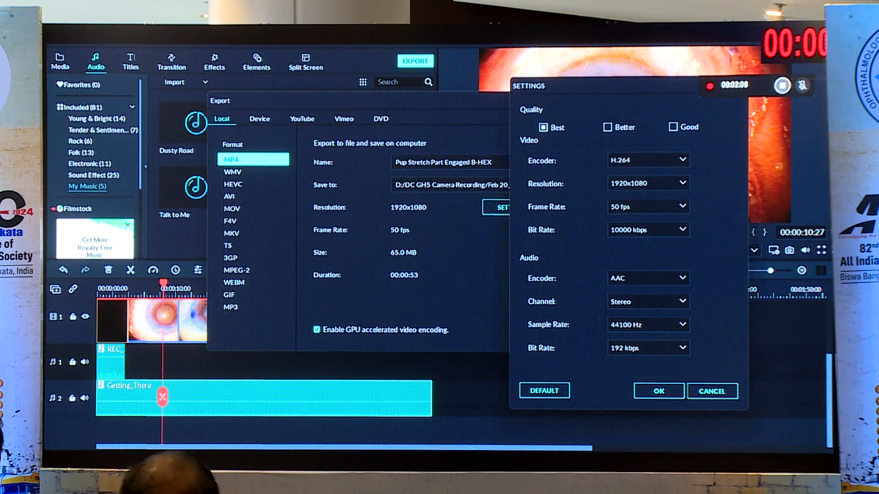
pyautogui.click(657, 391)
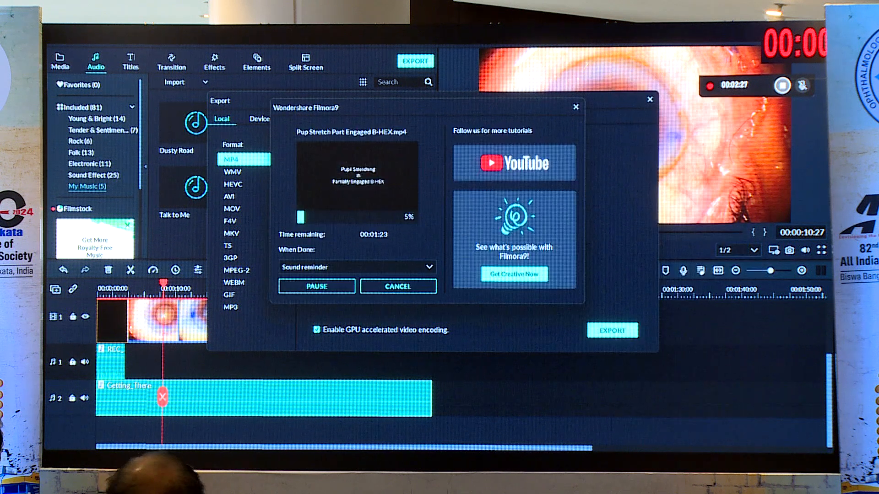